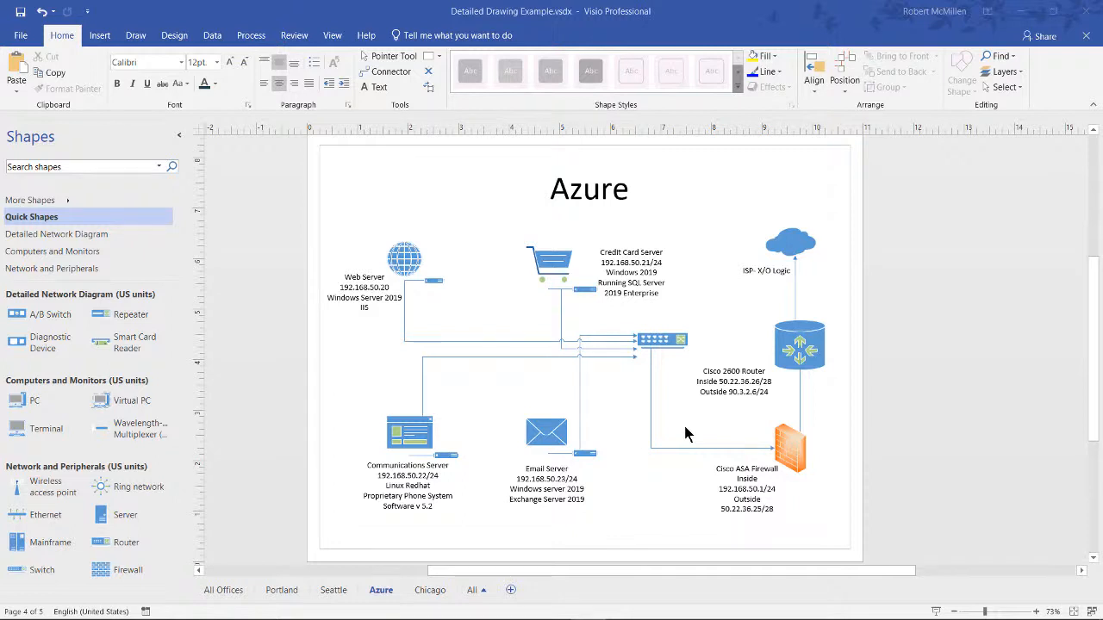
pyautogui.moveTo(710, 319)
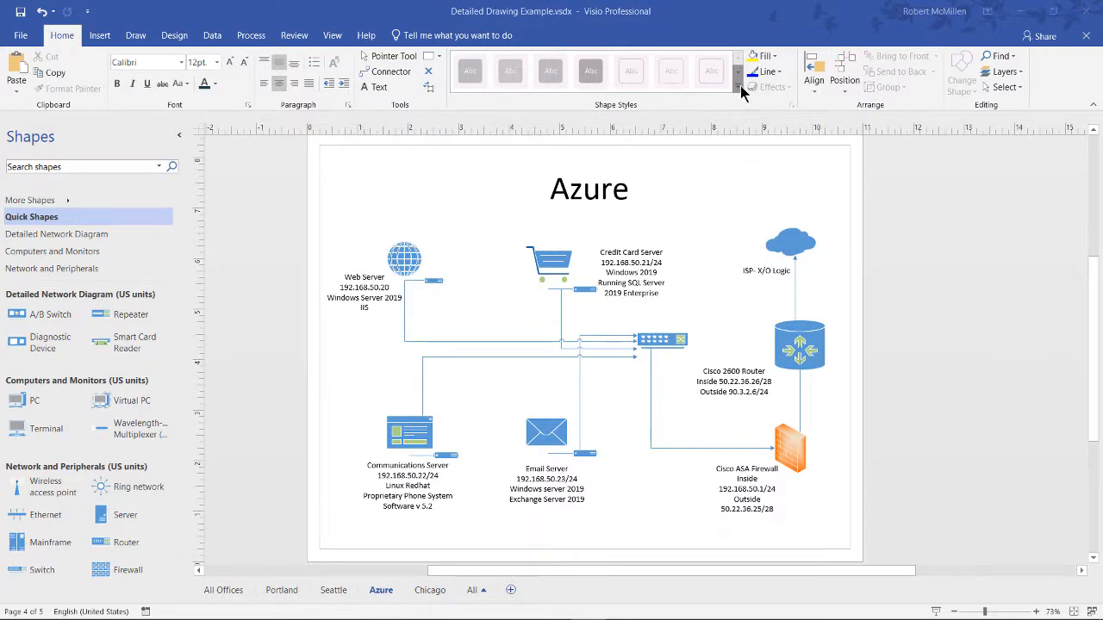
pyautogui.moveTo(737, 93)
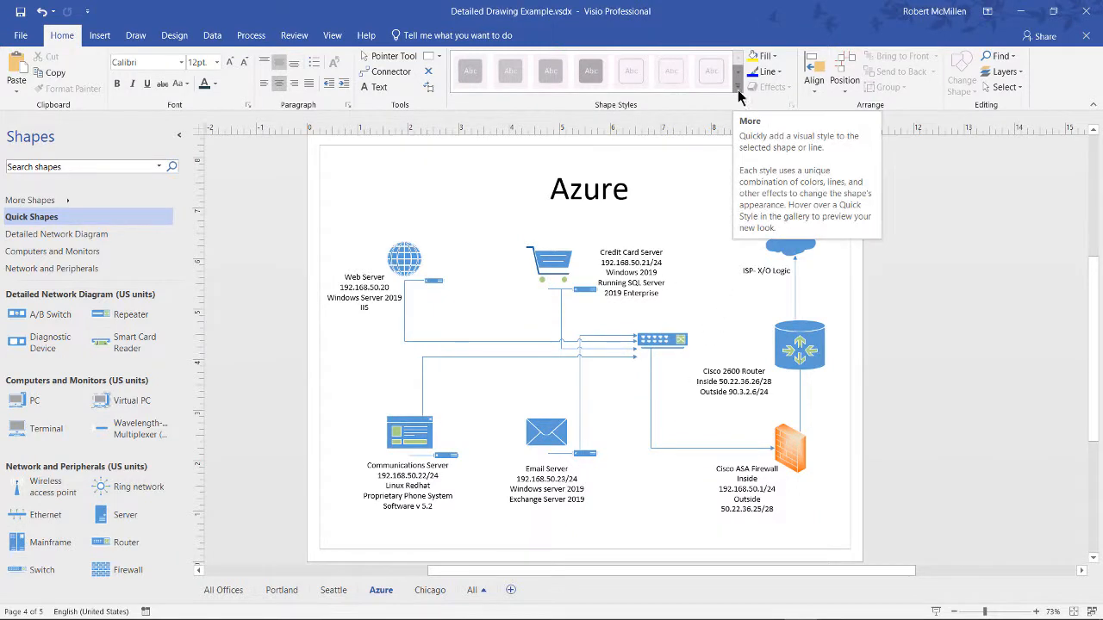
# Select the shopping cart shape on the Azure network diagram page.
pyautogui.click(405, 258)
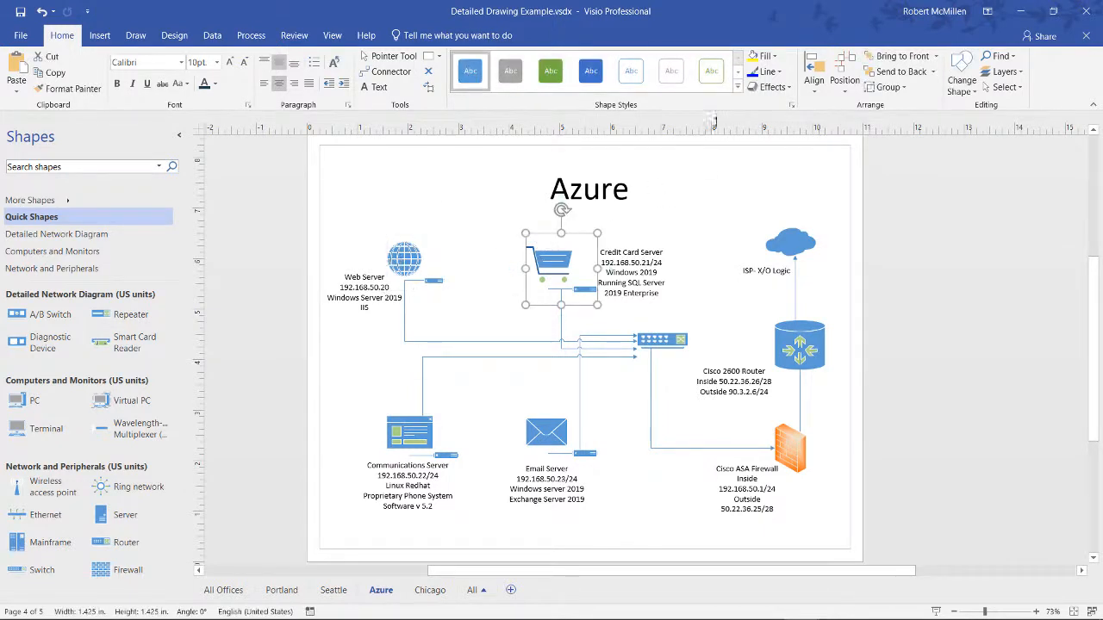
pyautogui.click(631, 71)
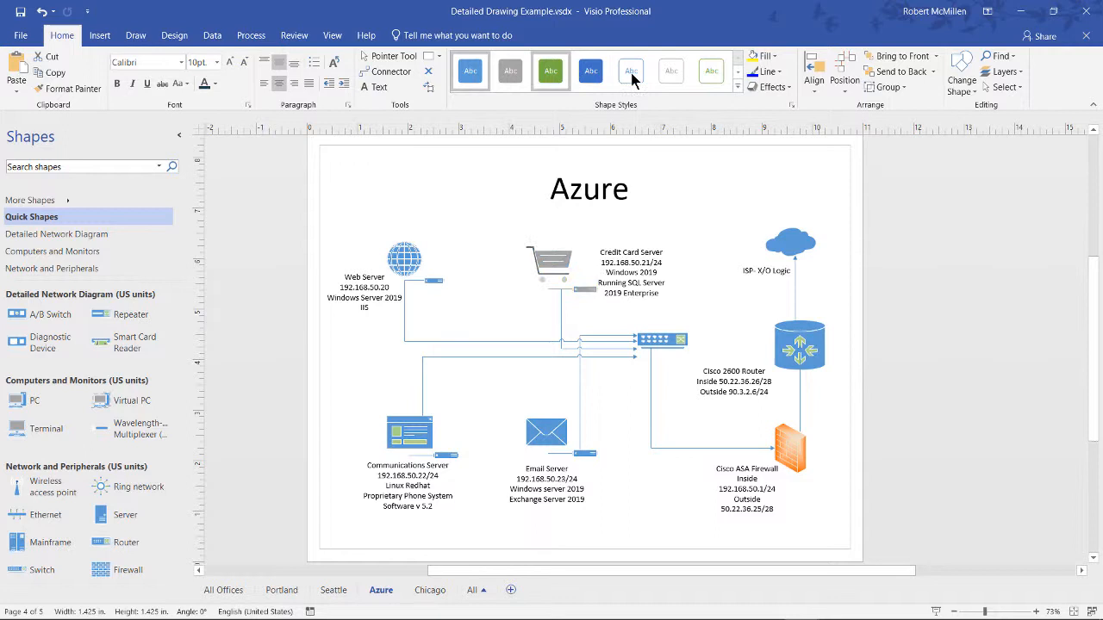
pyautogui.click(590, 70)
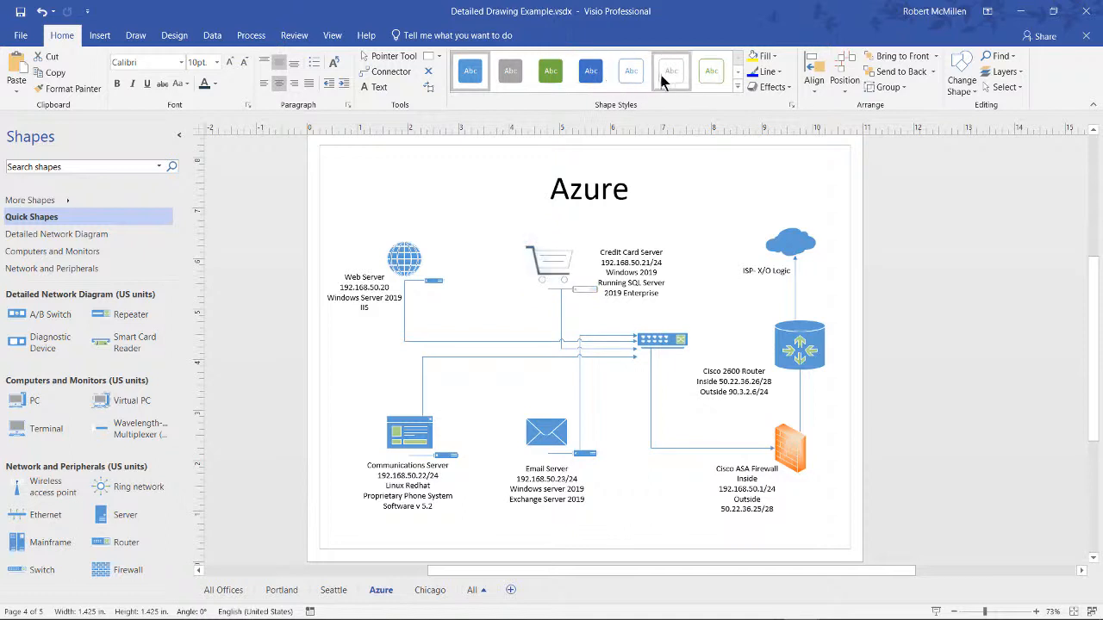
pyautogui.click(738, 90)
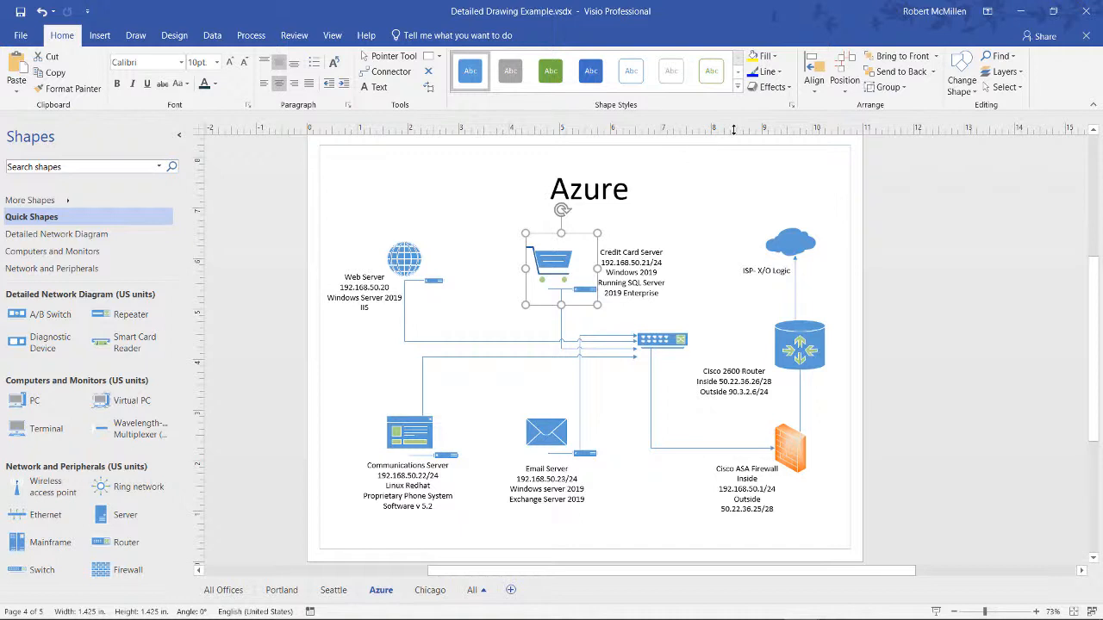
# Apply the Whisp theme from the Design Themes gallery to the whole diagram.
pyautogui.click(174, 35)
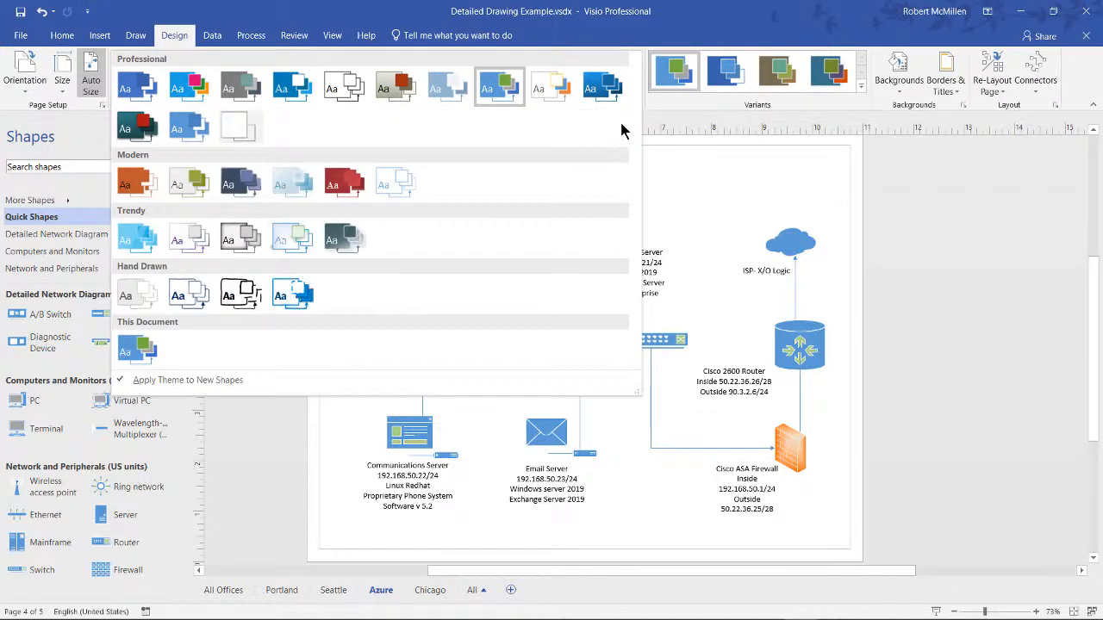
pyautogui.moveTo(448, 314)
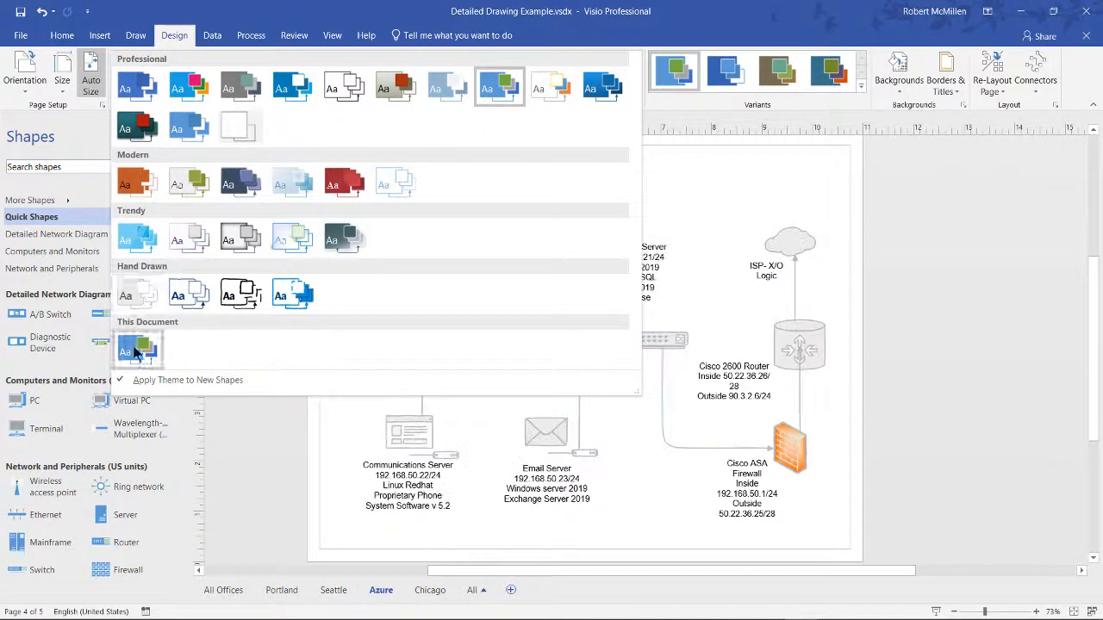
pyautogui.click(187, 87)
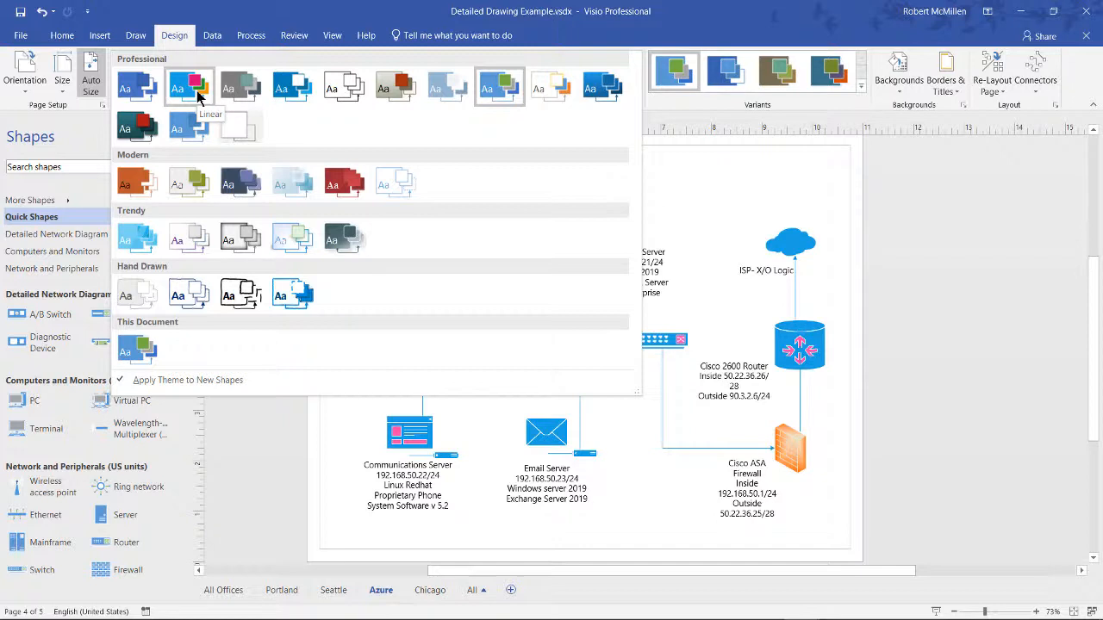
pyautogui.click(242, 86)
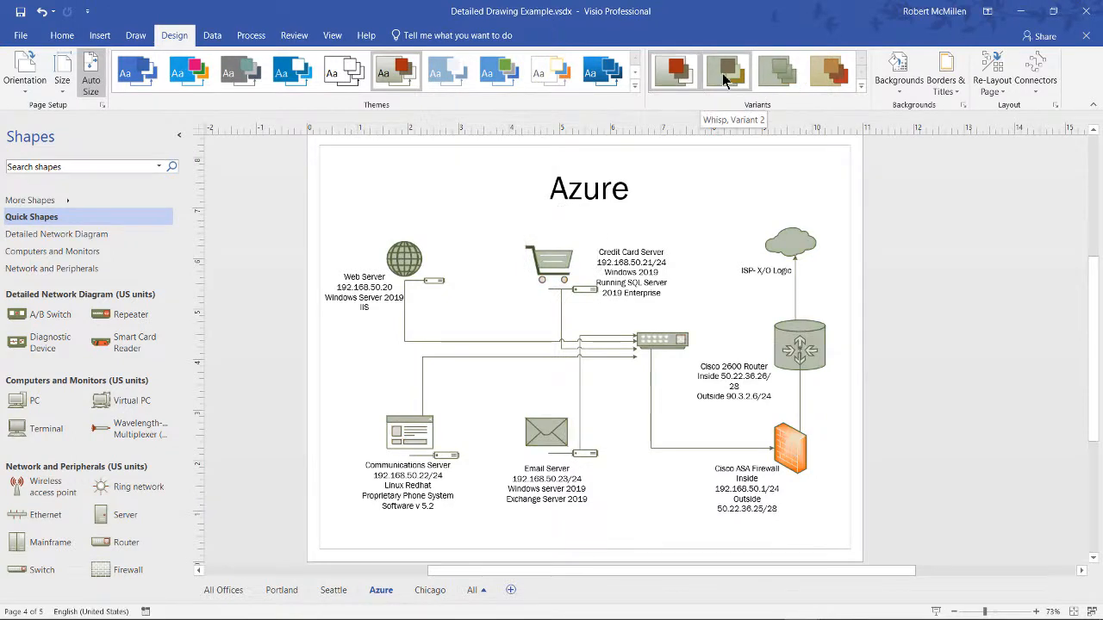
pyautogui.moveTo(776, 71)
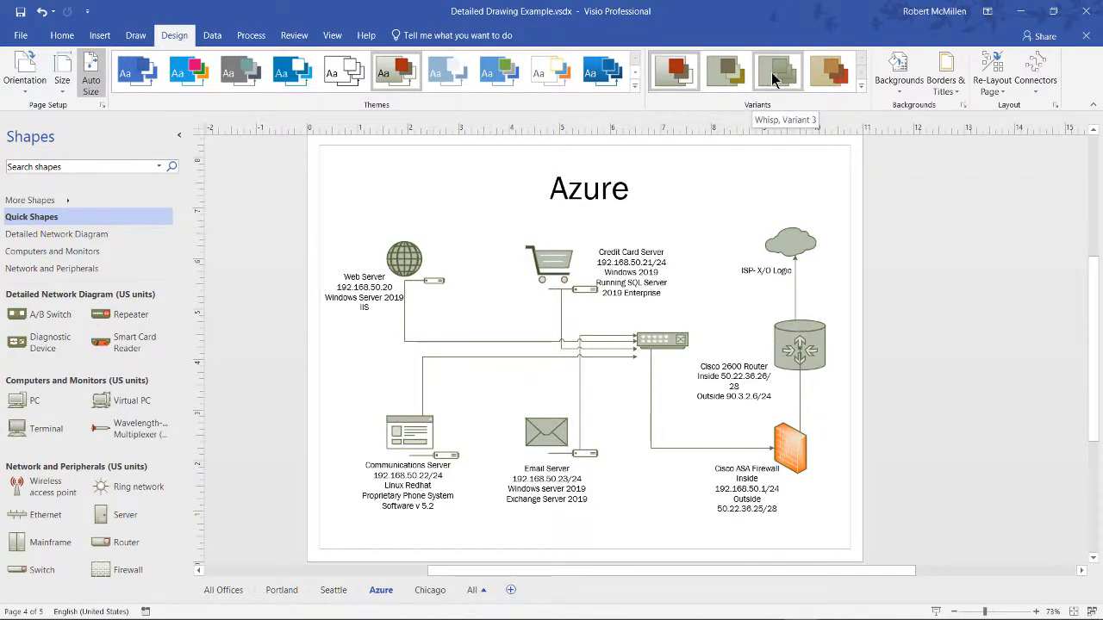
# Apply the orange-accented Whisp variant and browse its Colors and Effects options.
pyautogui.click(829, 71)
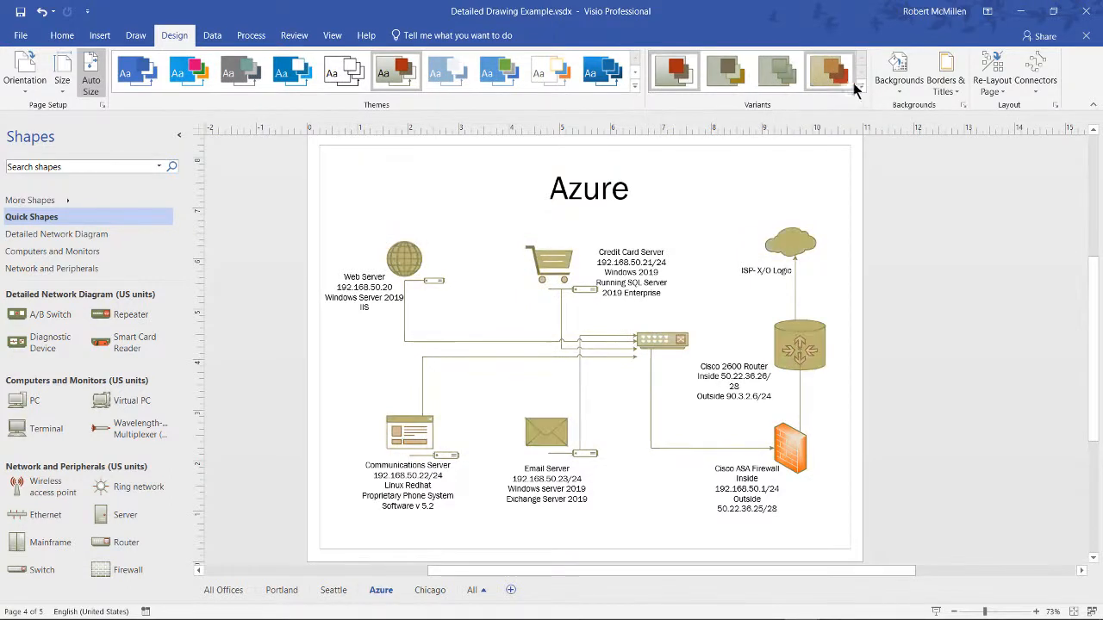
pyautogui.click(858, 90)
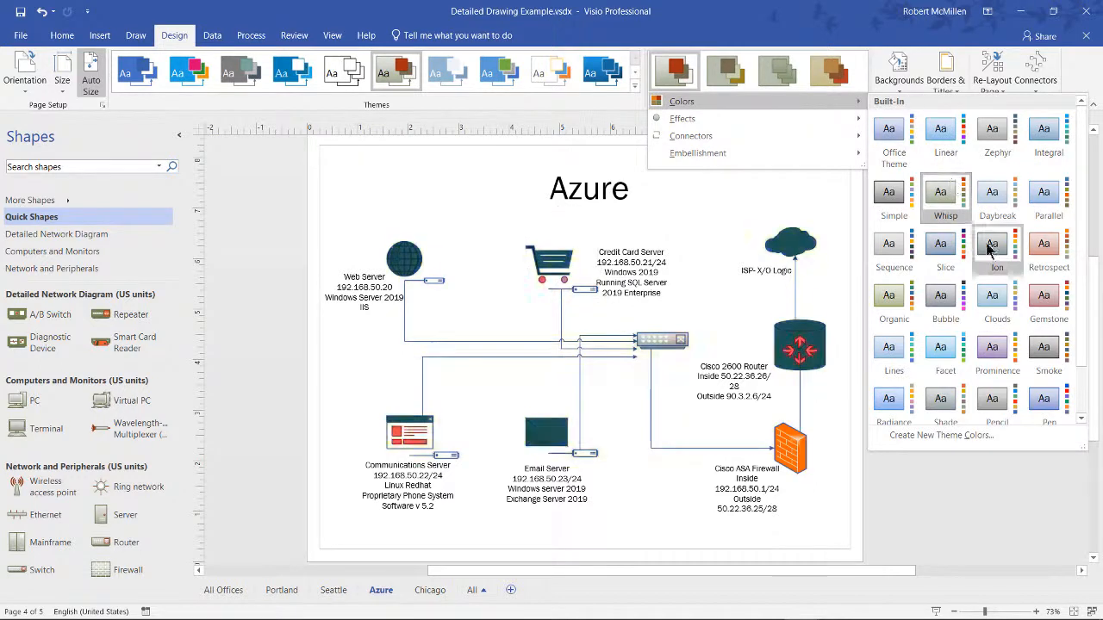
pyautogui.click(893, 353)
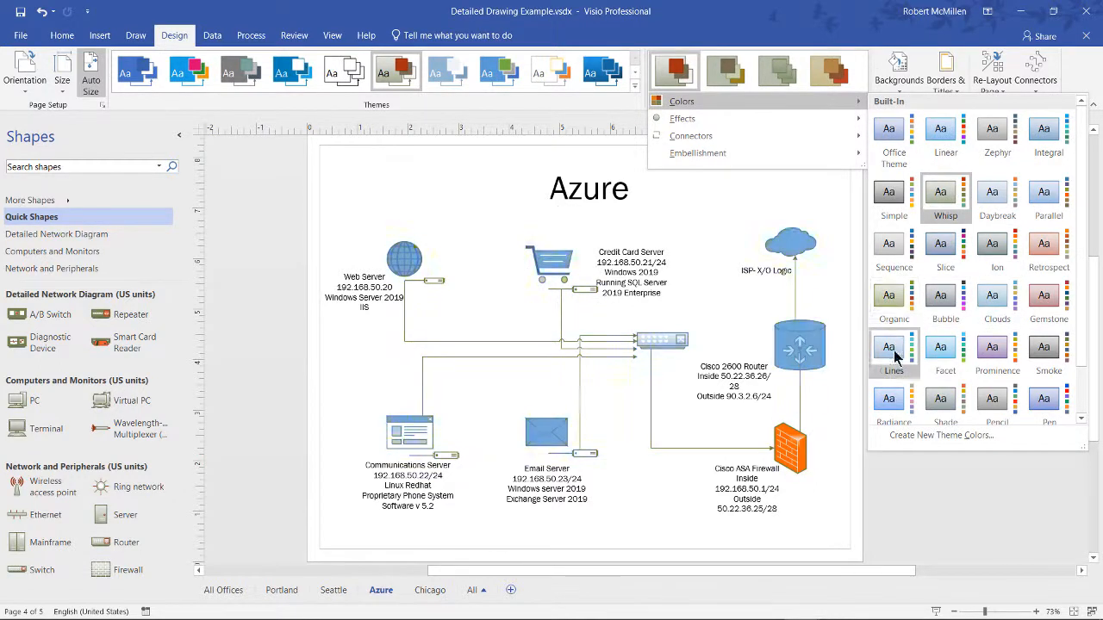
pyautogui.click(892, 353)
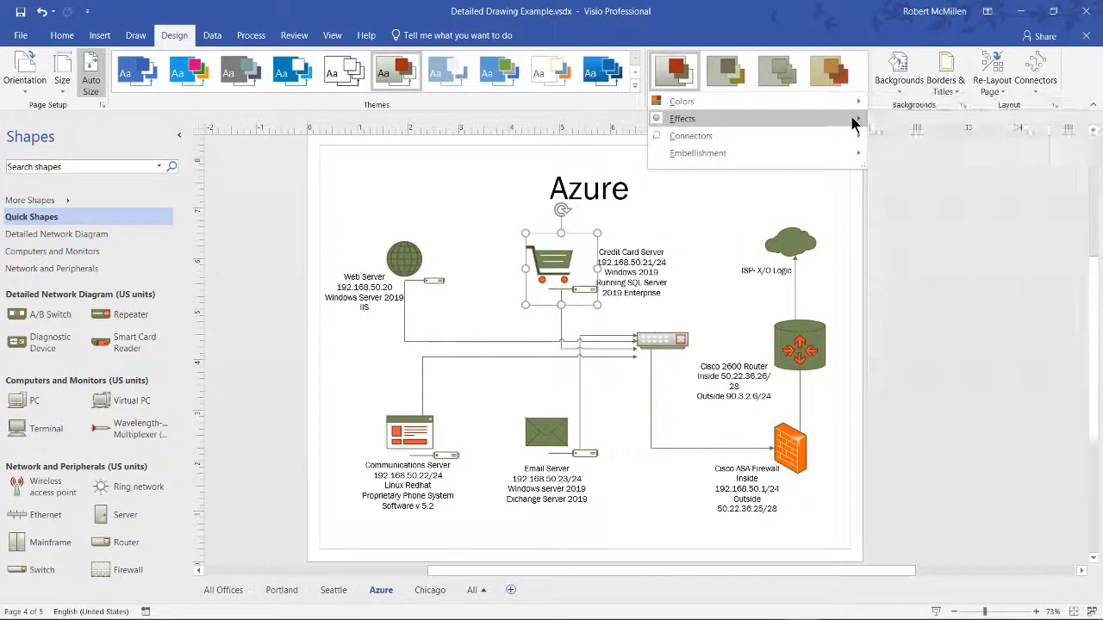
pyautogui.click(683, 117)
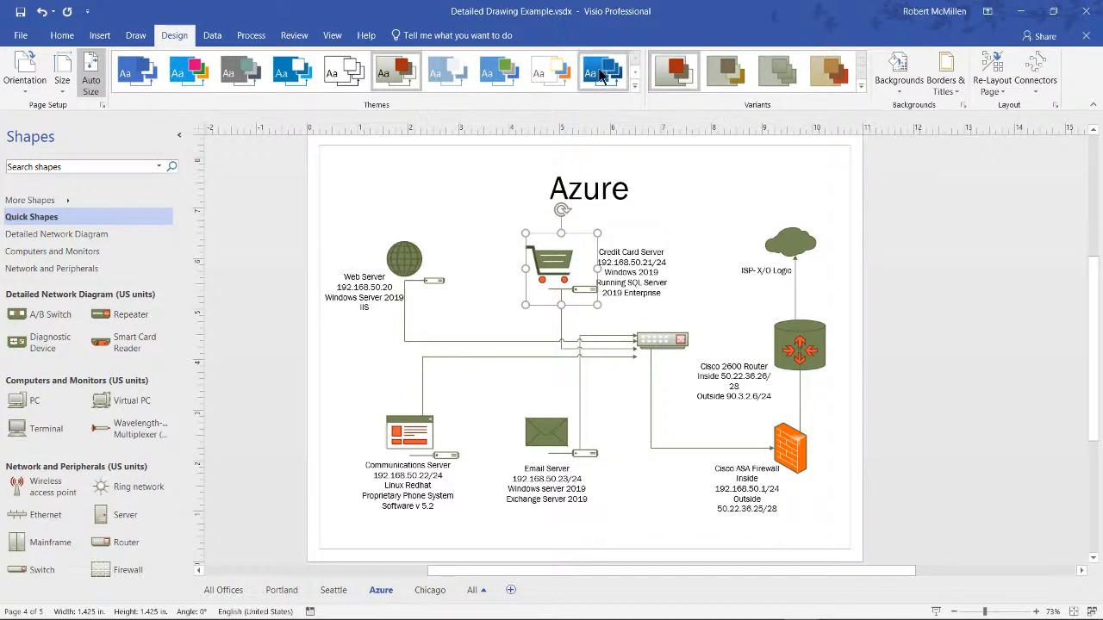
# Give the cart shape a dark red Quick Style and show the full Shape Styles gallery.
pyautogui.click(240, 73)
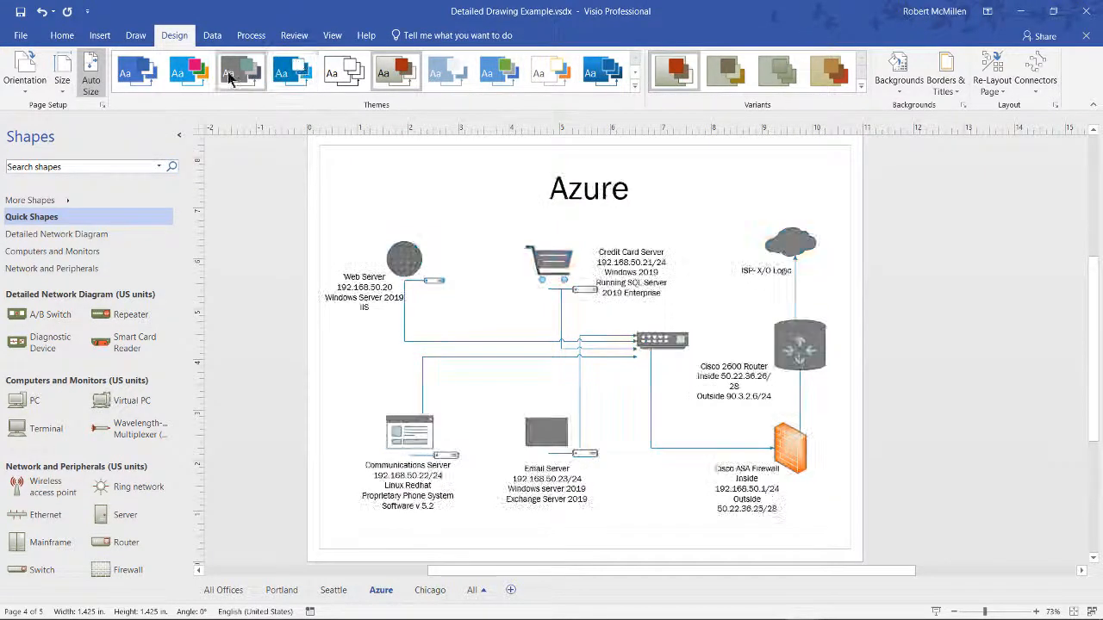
pyautogui.click(137, 72)
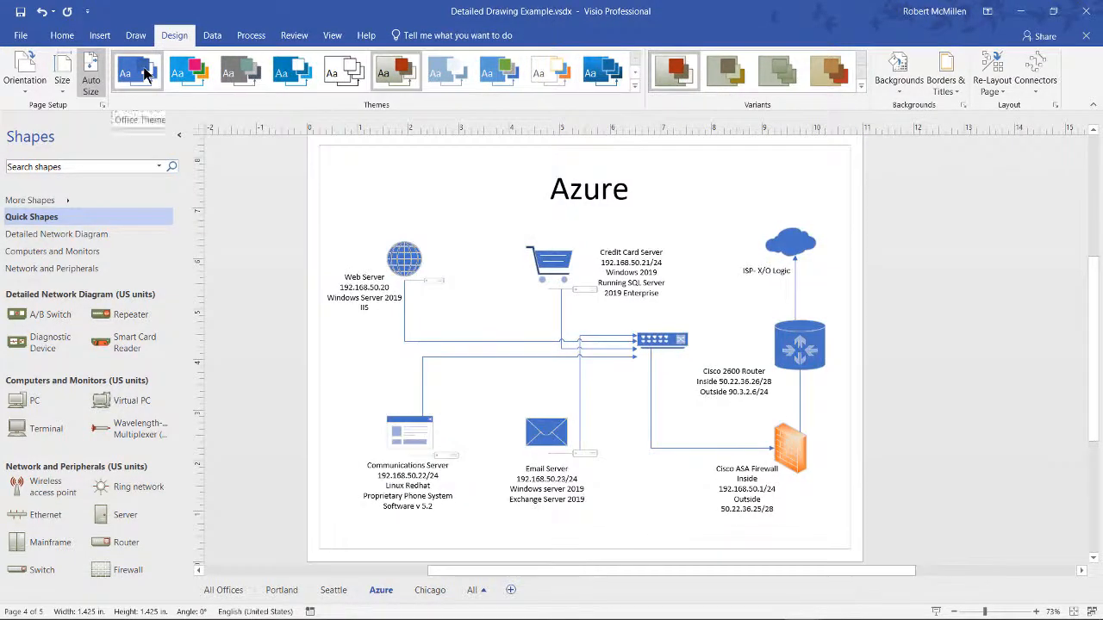
pyautogui.click(188, 72)
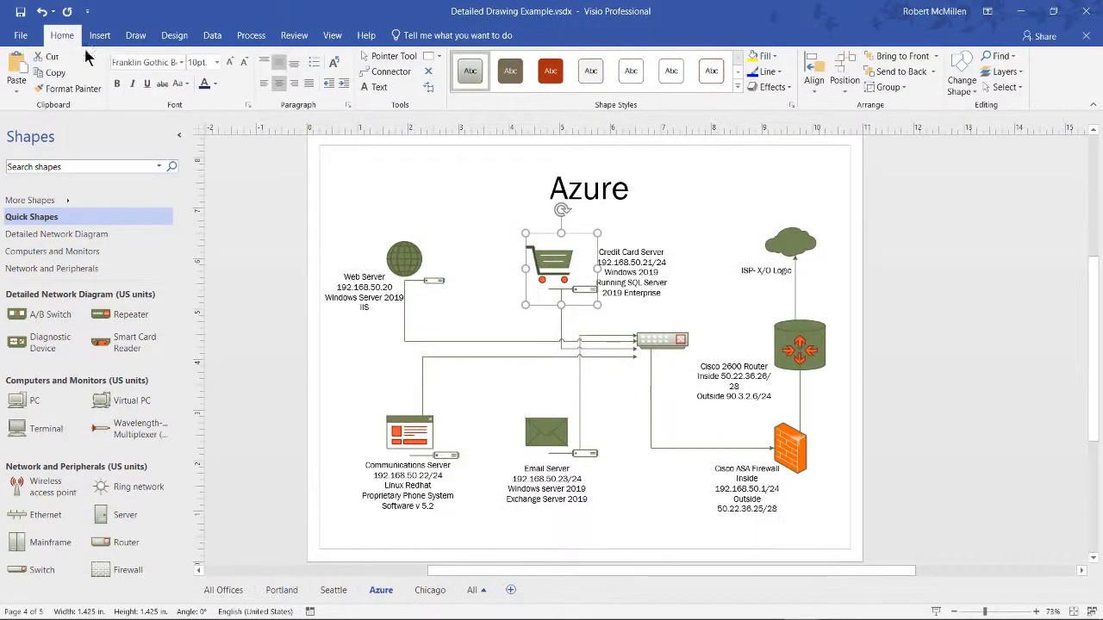
pyautogui.click(550, 71)
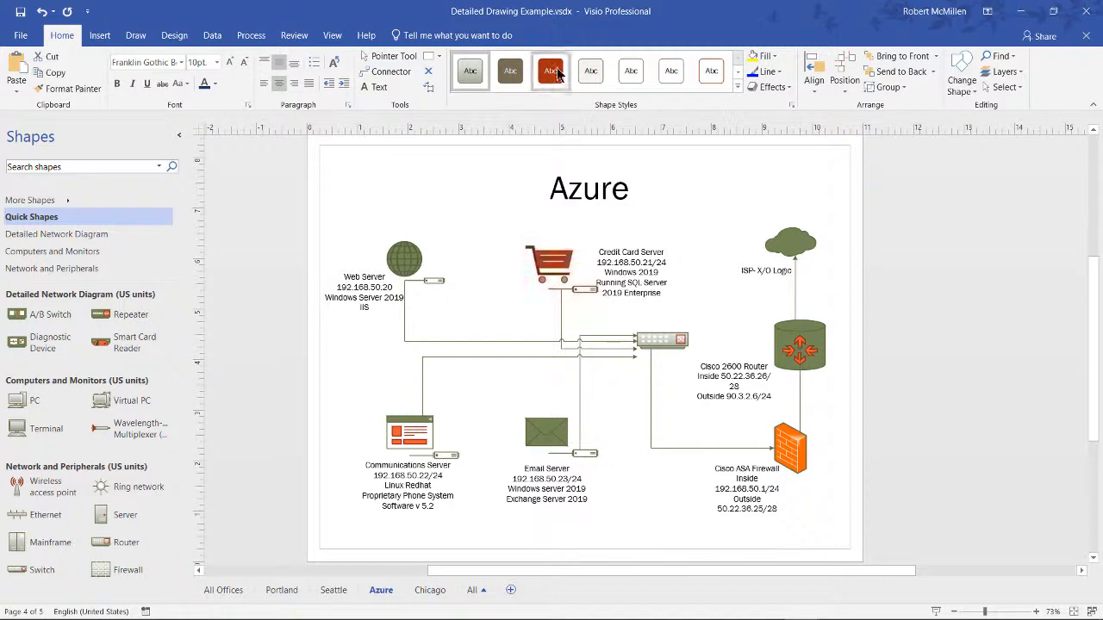
pyautogui.click(738, 72)
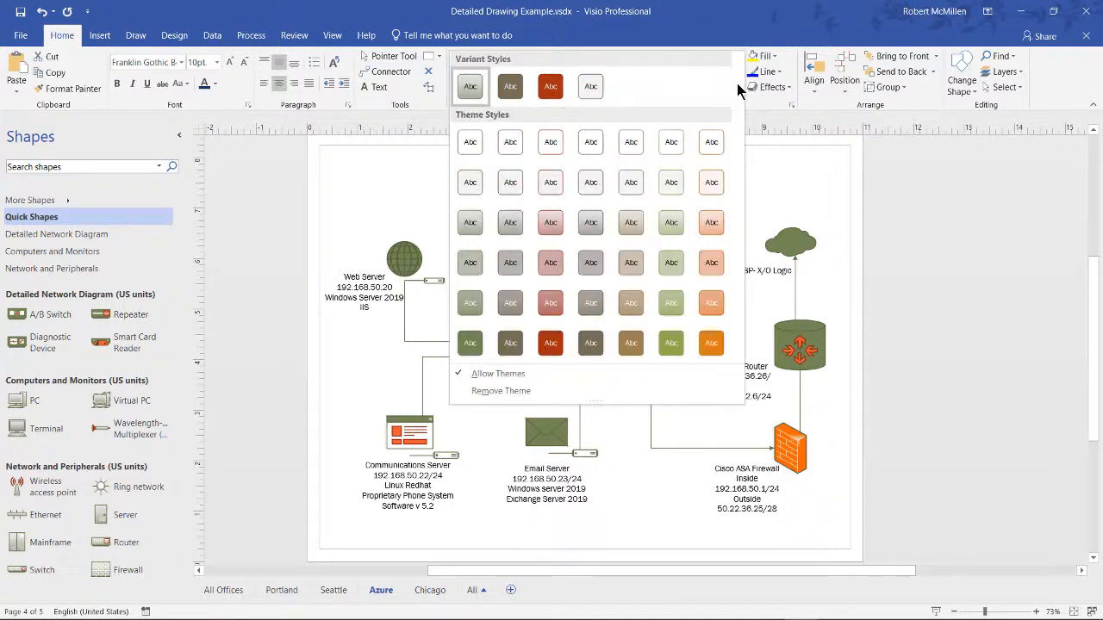